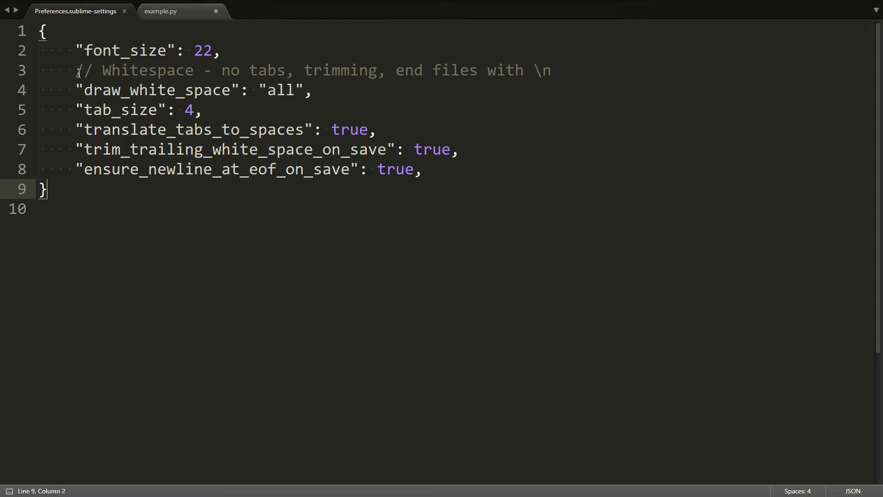
Highlight the whitespace settings block (lines 3-8) and the draw_white_space setting
{"action": "left_click_drag", "start_coordinate": [77, 70], "coordinate": [422, 169]}
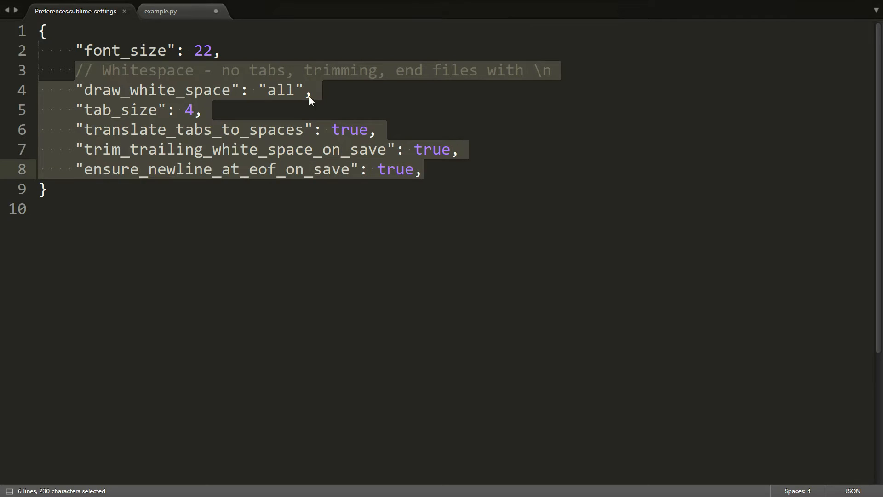
{"action": "mouse_move", "coordinate": [138, 94]}
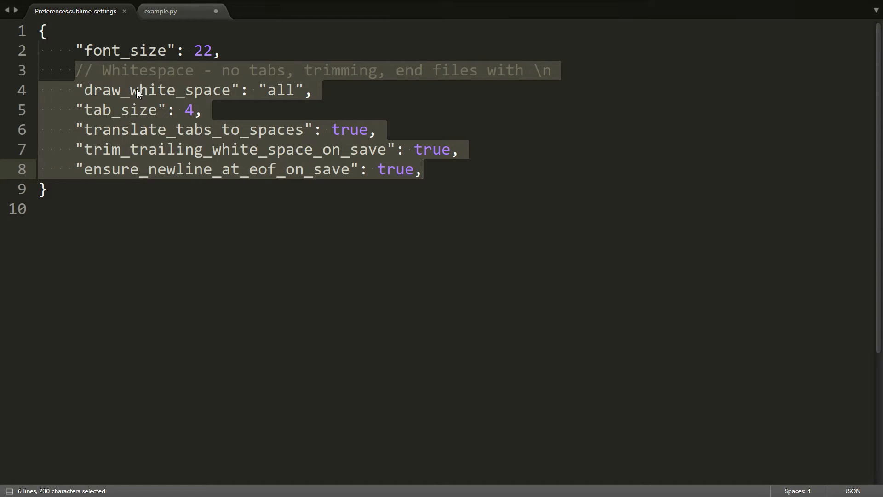
{"action": "mouse_move", "coordinate": [133, 105]}
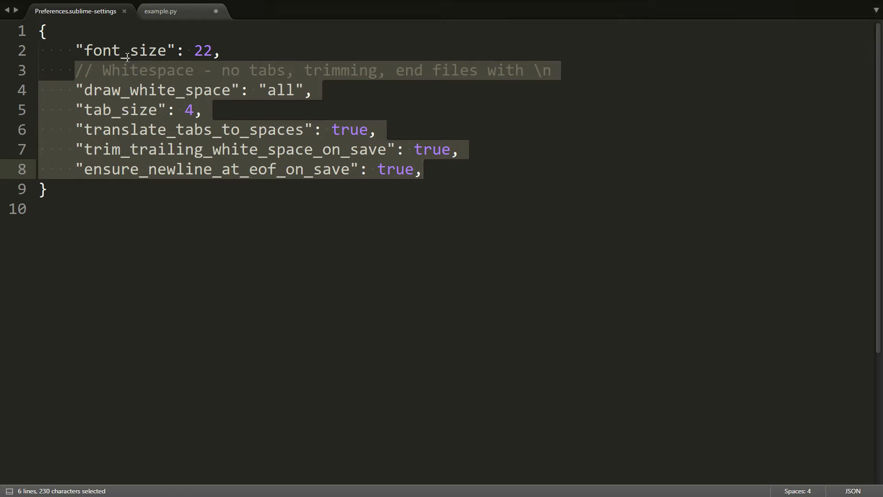
{"action": "mouse_move", "coordinate": [171, 116]}
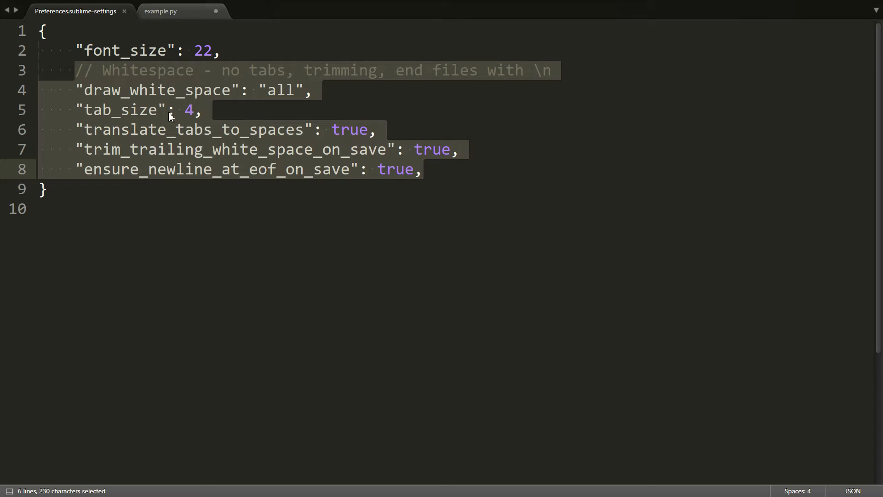
{"action": "left_click", "coordinate": [86, 90]}
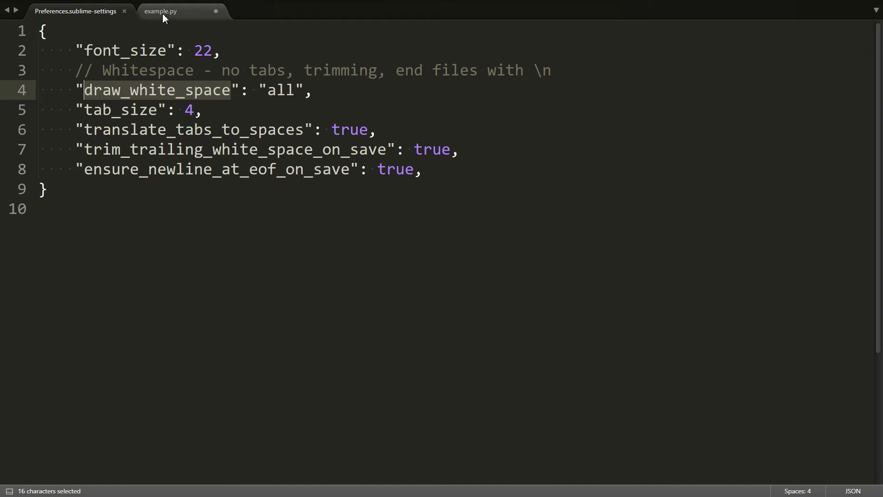
Inspect example.py lines 112-115: space vs tab indentation and the trailing spaces after return
{"action": "left_click", "coordinate": [160, 10]}
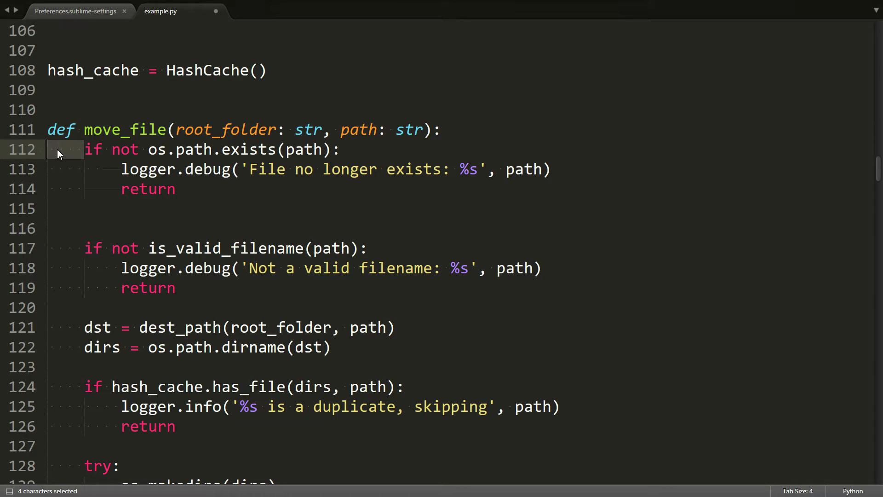
{"action": "left_click", "coordinate": [73, 149]}
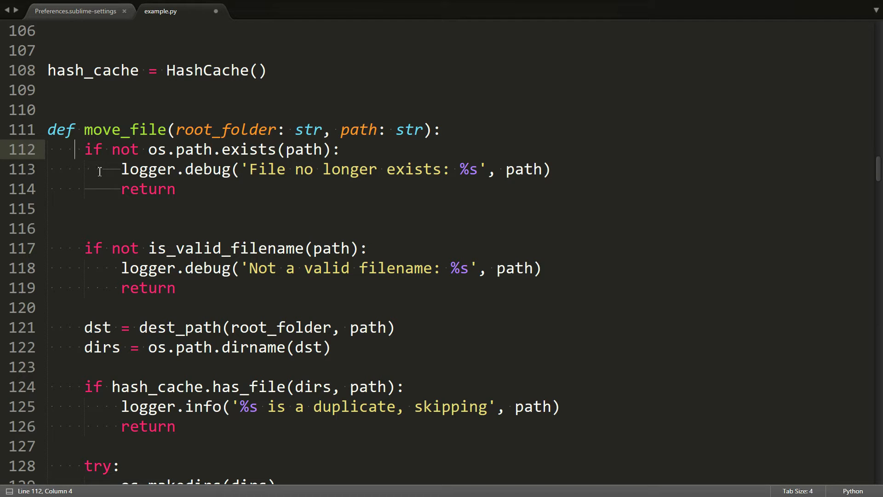
{"action": "left_click", "coordinate": [104, 169]}
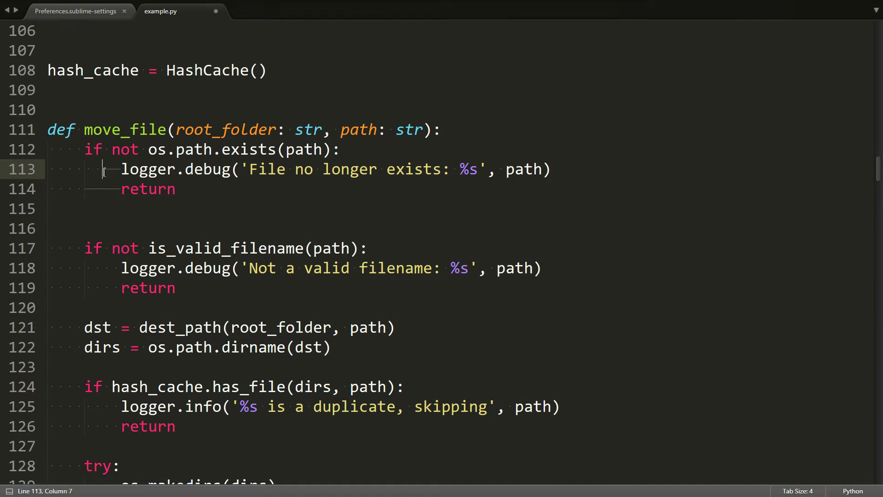
{"action": "left_click_drag", "start_coordinate": [104, 168], "coordinate": [120, 169]}
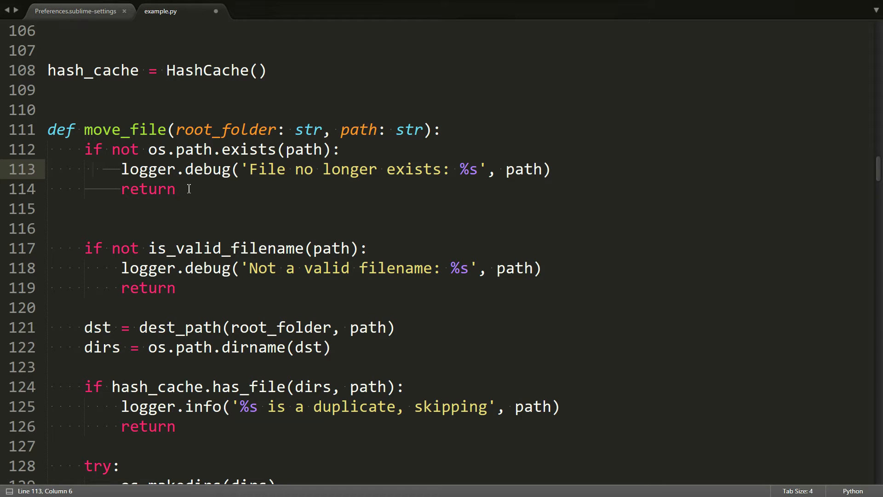
{"action": "mouse_move", "coordinate": [185, 197]}
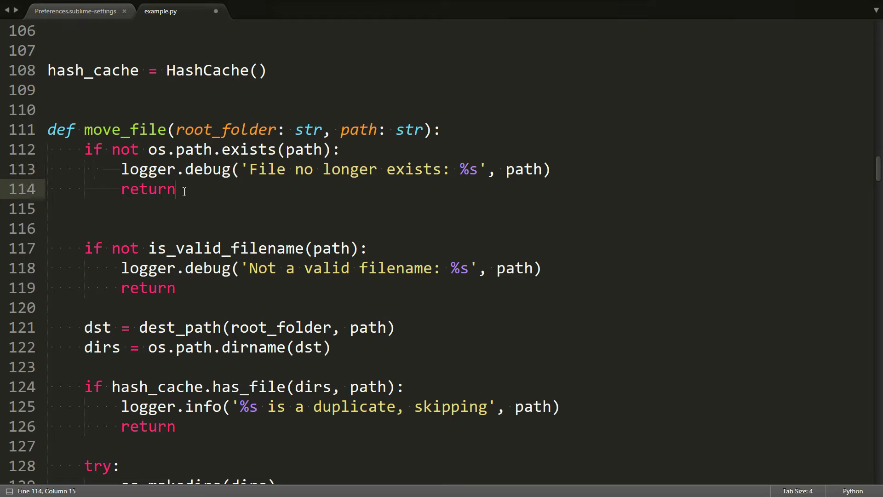
{"action": "left_click", "coordinate": [558, 169]}
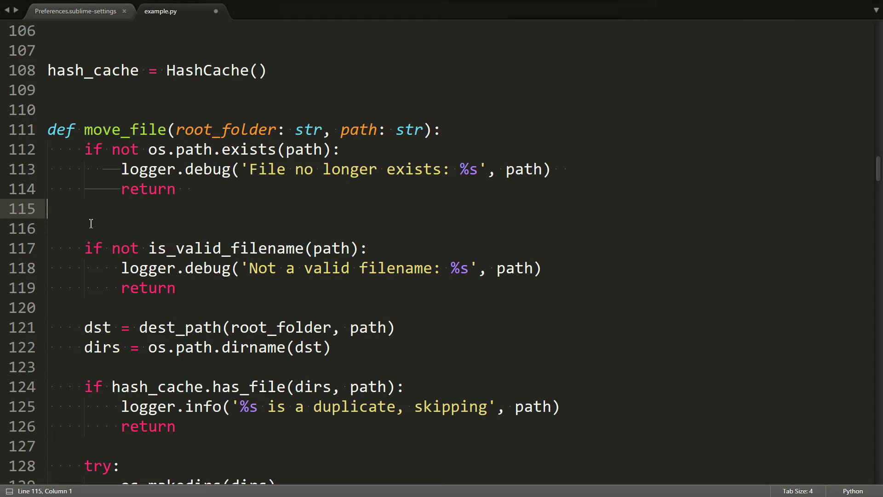
{"action": "mouse_move", "coordinate": [72, 219]}
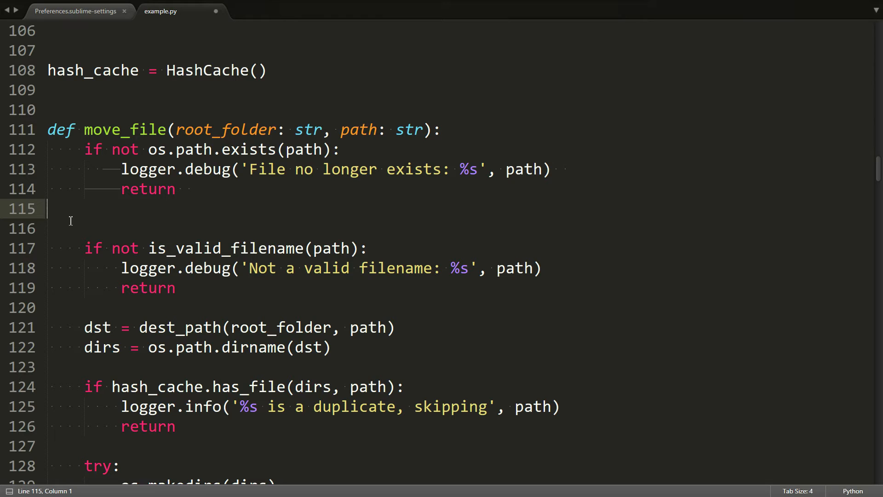
{"action": "key", "text": "tab"}
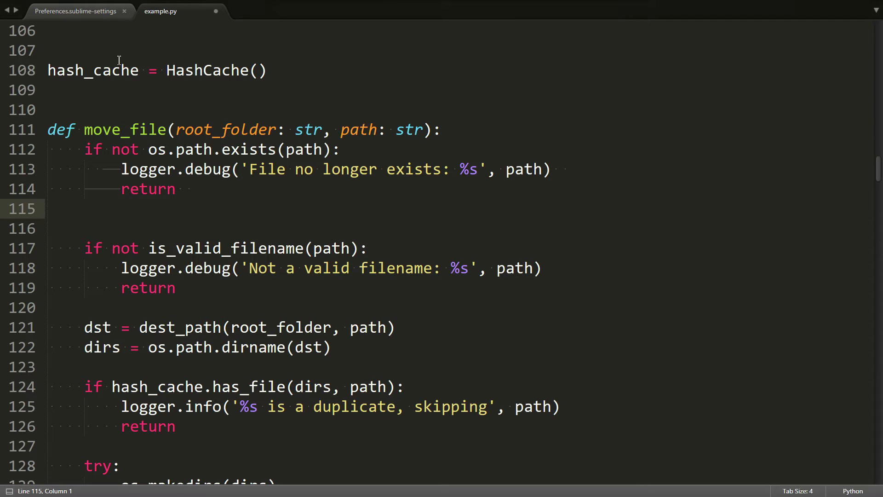
{"action": "mouse_move", "coordinate": [75, 10]}
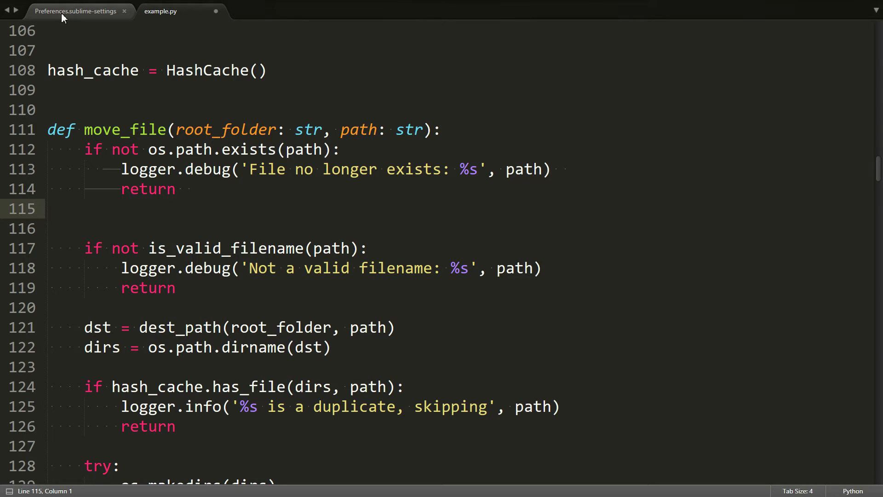
Show the tab_size and translate_tabs_to_spaces settings in the preferences file
{"action": "left_click", "coordinate": [75, 10]}
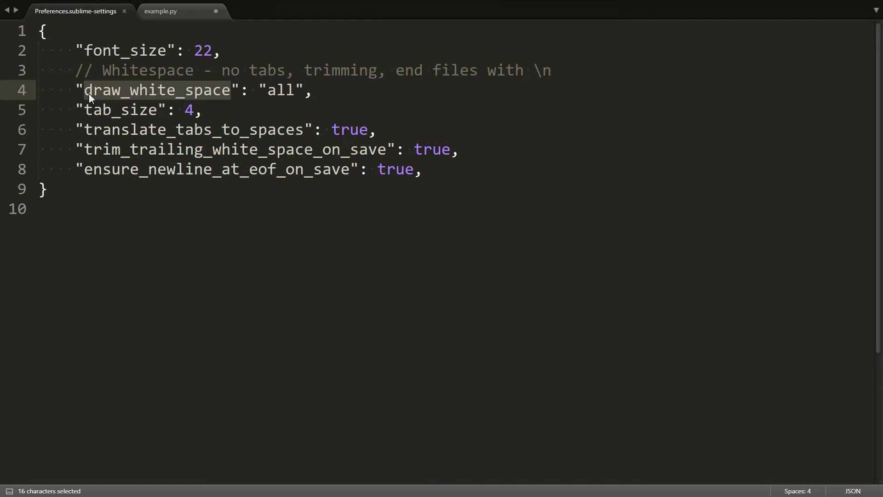
{"action": "mouse_move", "coordinate": [133, 123]}
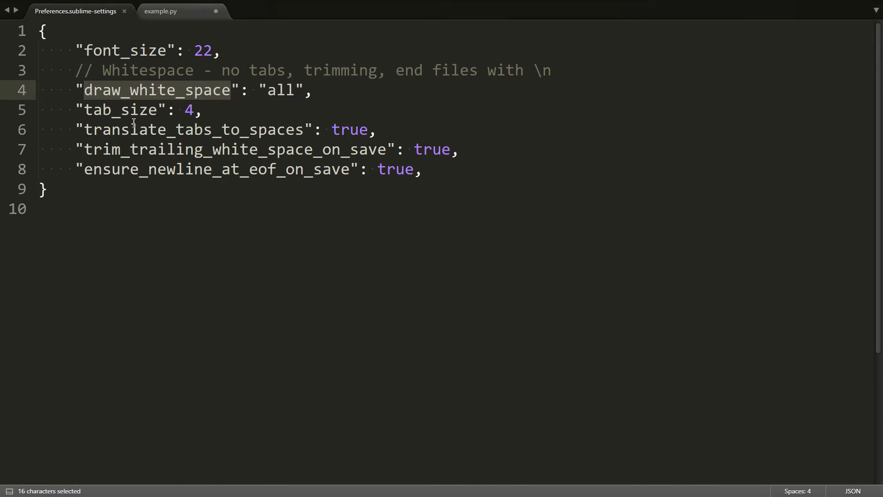
{"action": "mouse_move", "coordinate": [245, 123]}
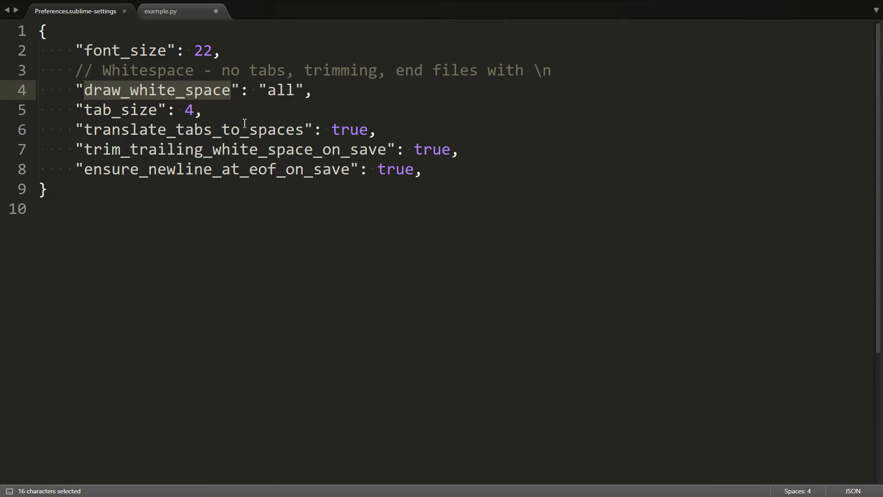
{"action": "left_click", "coordinate": [140, 110]}
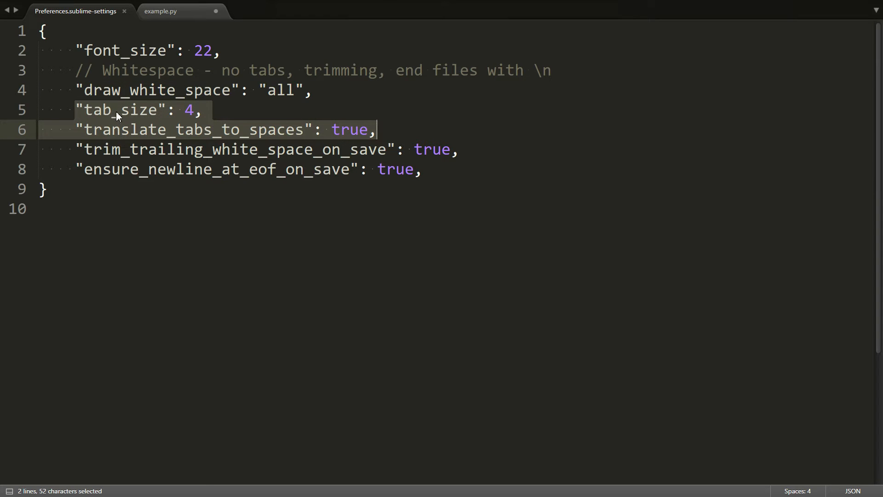
{"action": "mouse_move", "coordinate": [112, 133]}
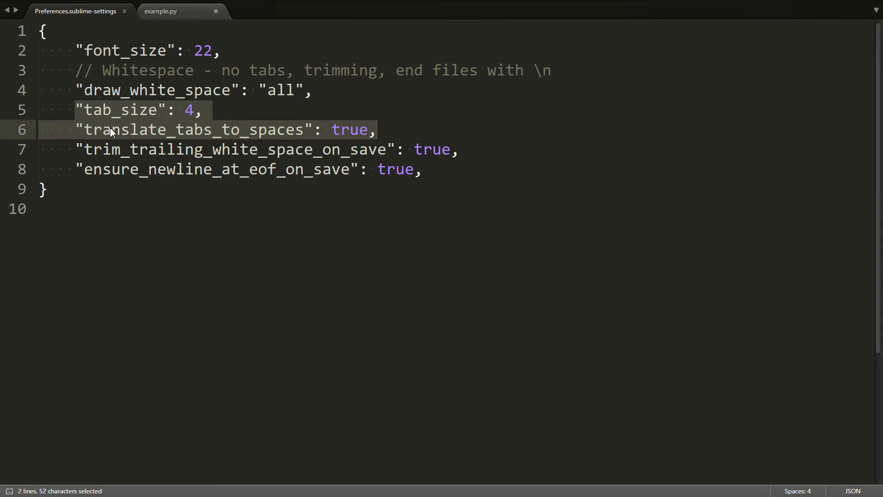
{"action": "mouse_move", "coordinate": [246, 137]}
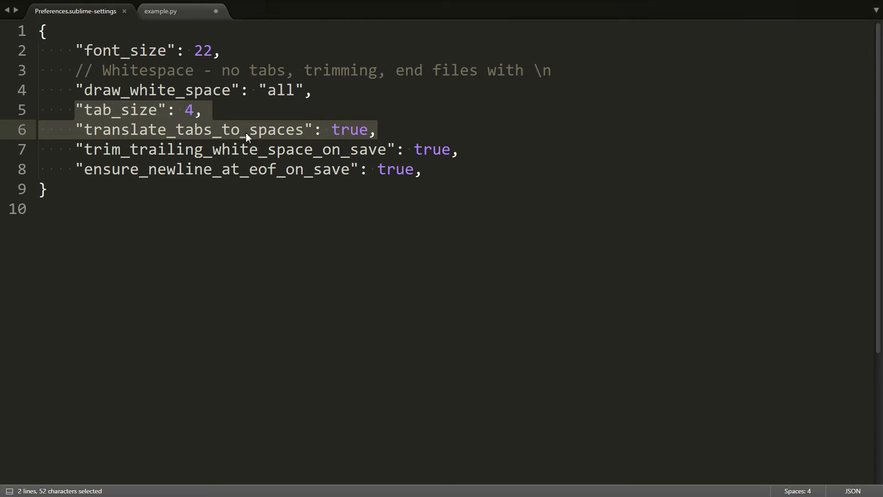
{"action": "mouse_move", "coordinate": [198, 133]}
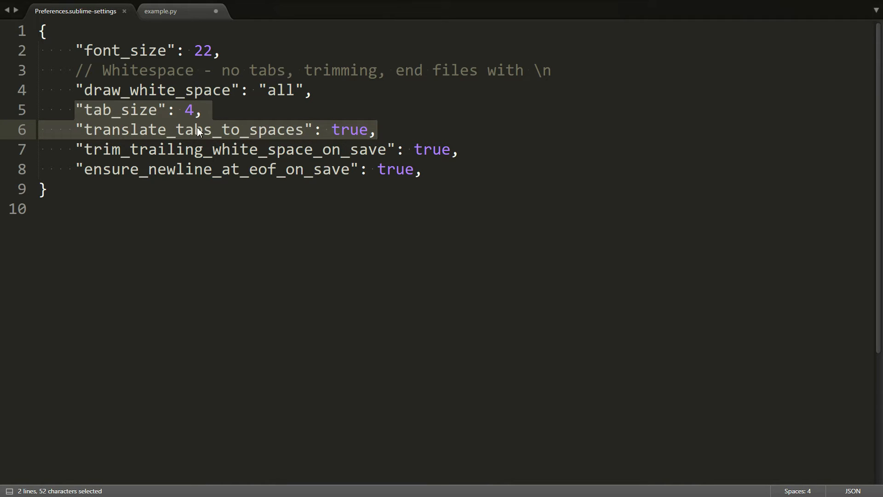
{"action": "mouse_move", "coordinate": [199, 114]}
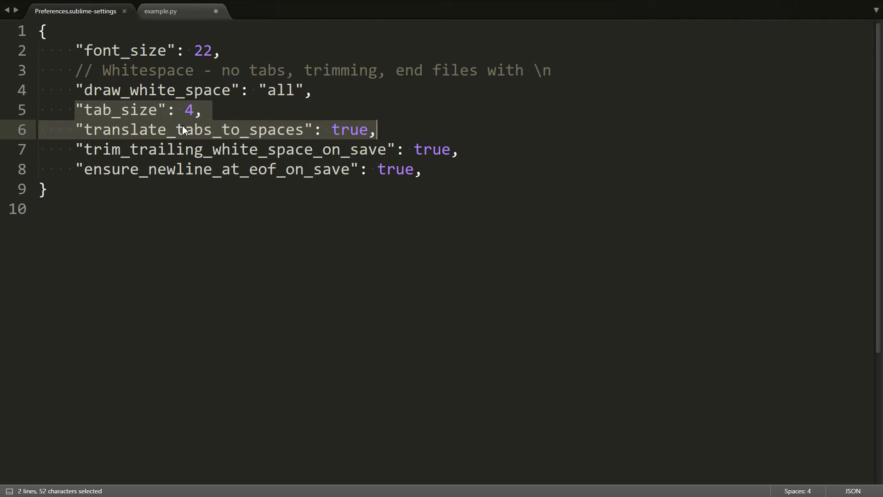
{"action": "mouse_move", "coordinate": [211, 147]}
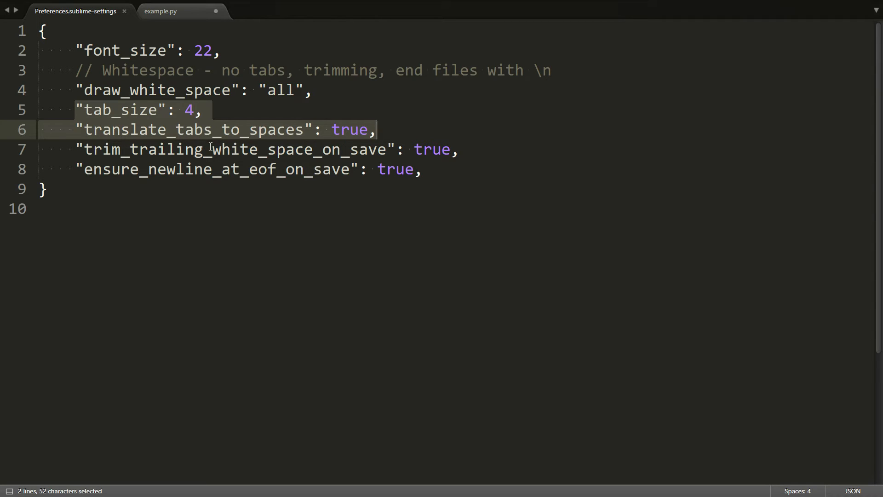
{"action": "mouse_move", "coordinate": [147, 140]}
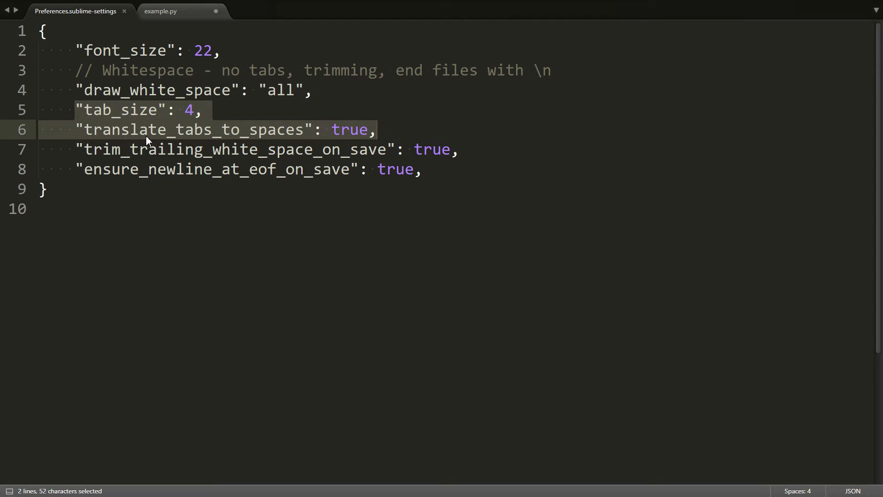
{"action": "mouse_move", "coordinate": [250, 143]}
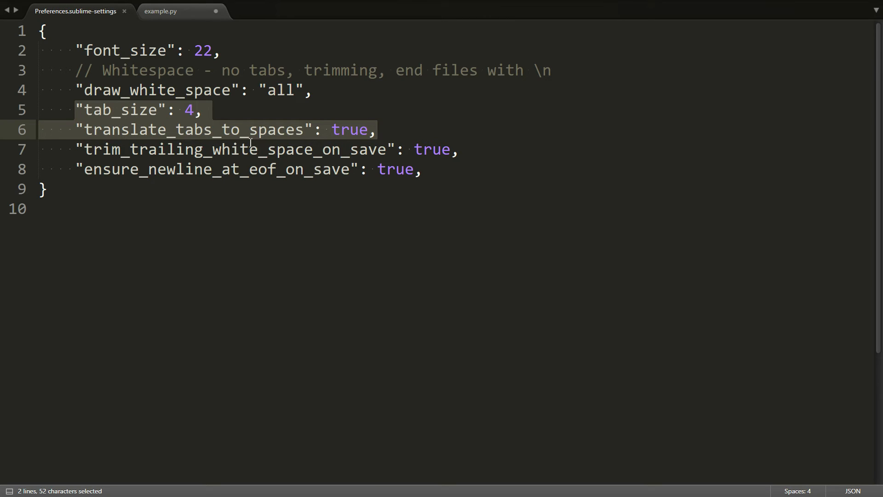
{"action": "mouse_move", "coordinate": [243, 141]}
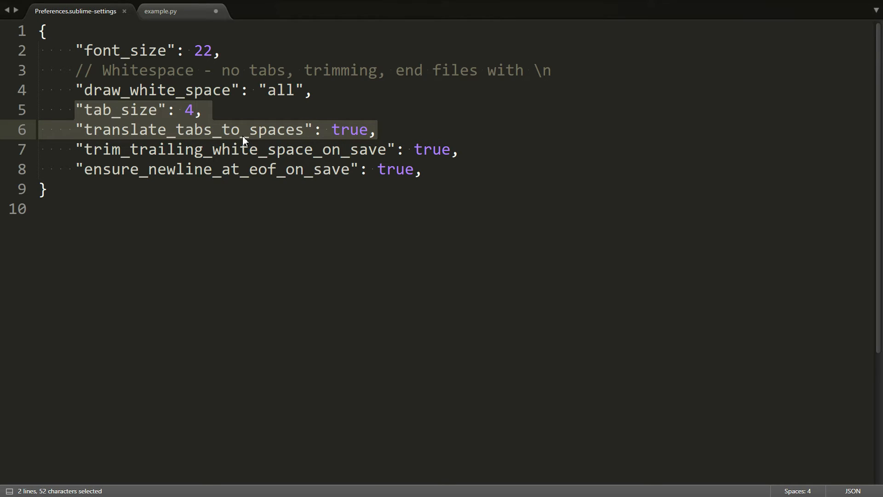
{"action": "mouse_move", "coordinate": [147, 123]}
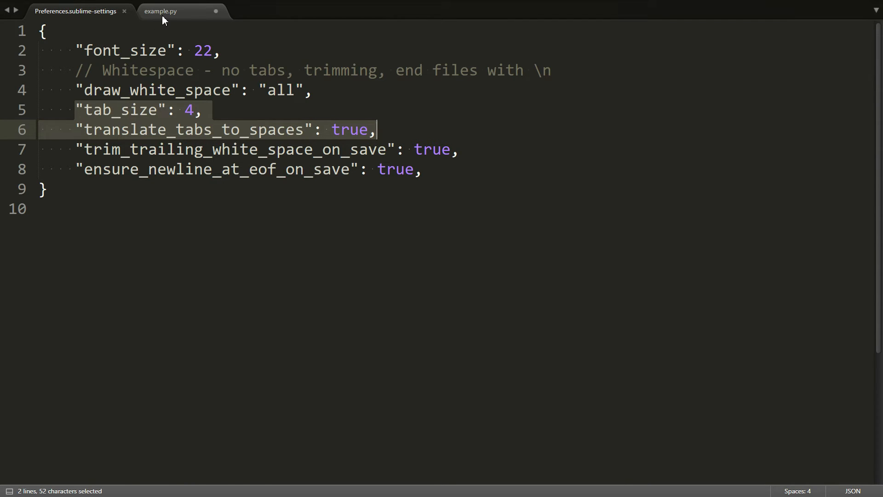
Check that lines 113-114 of example.py are now indented with spaces instead of tabs
{"action": "left_click", "coordinate": [160, 11]}
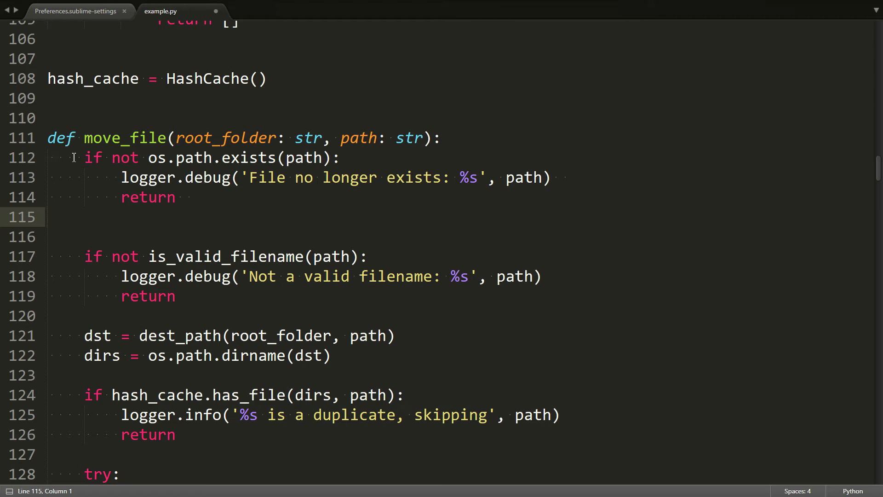
{"action": "left_click_drag", "start_coordinate": [84, 158], "coordinate": [96, 178]}
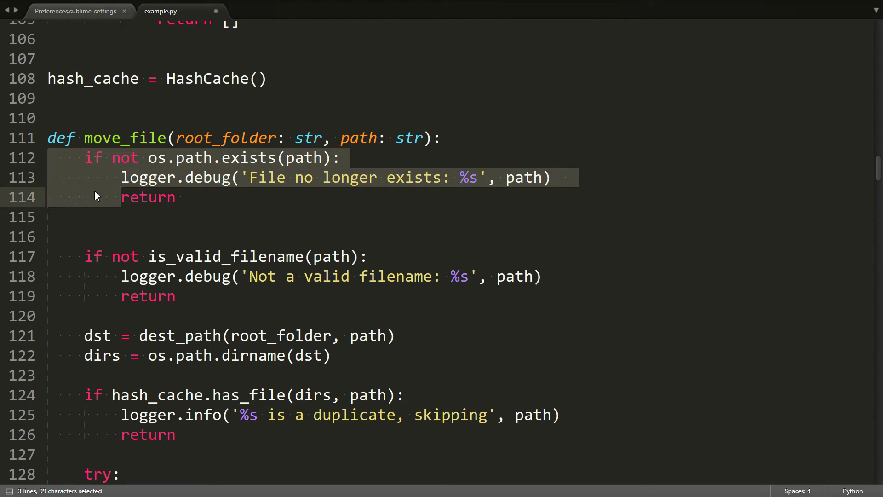
{"action": "left_click", "coordinate": [76, 178]}
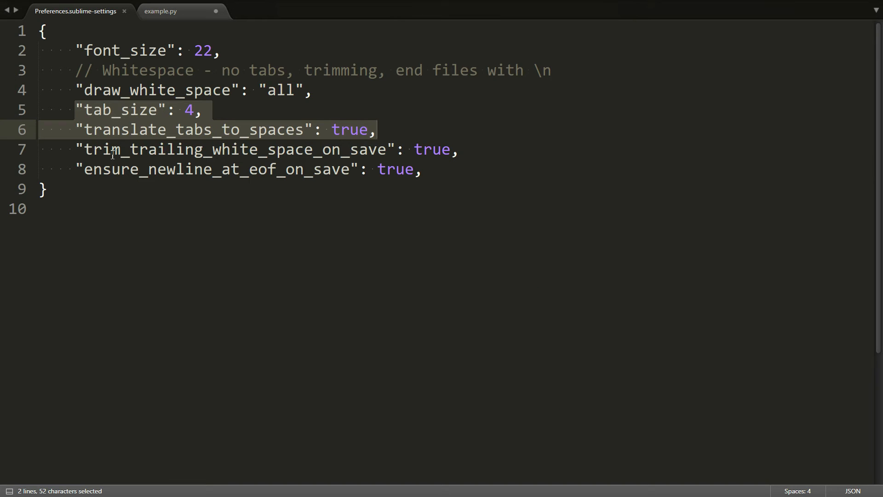
Highlight the trim_trailing_white_space_on_save setting, then return to example.py
{"action": "double_click", "coordinate": [234, 149]}
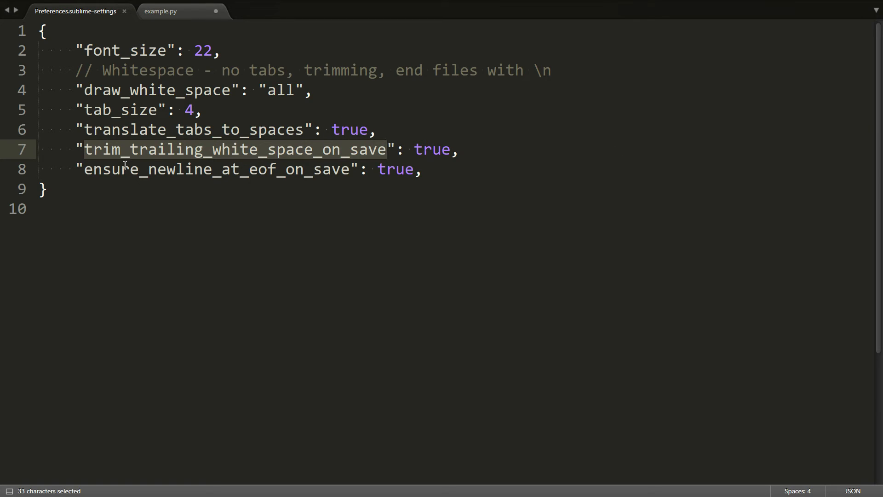
{"action": "mouse_move", "coordinate": [416, 149]}
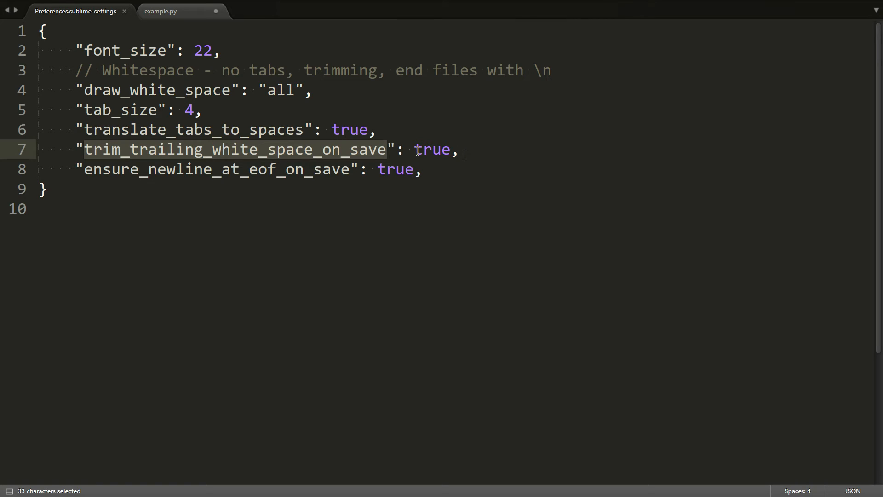
{"action": "left_click", "coordinate": [162, 11]}
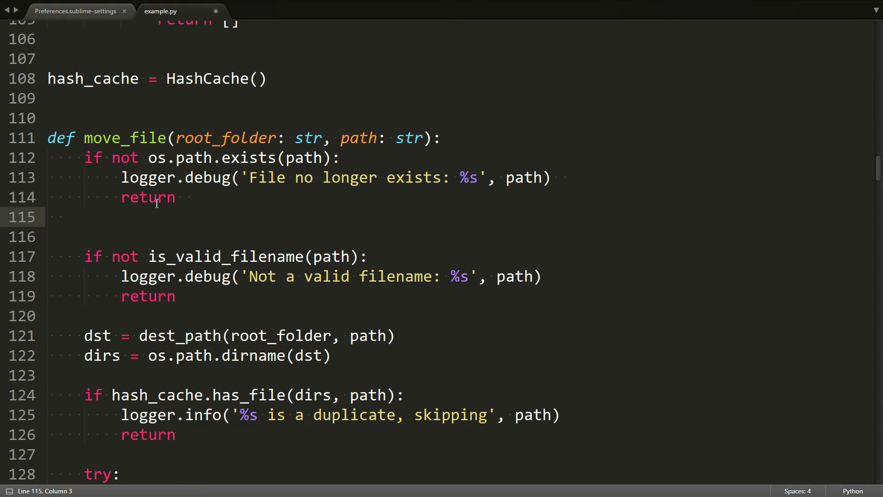
Save example.py so the trailing spaces on lines 114-115 are trimmed
{"action": "key", "text": "ctrl+s"}
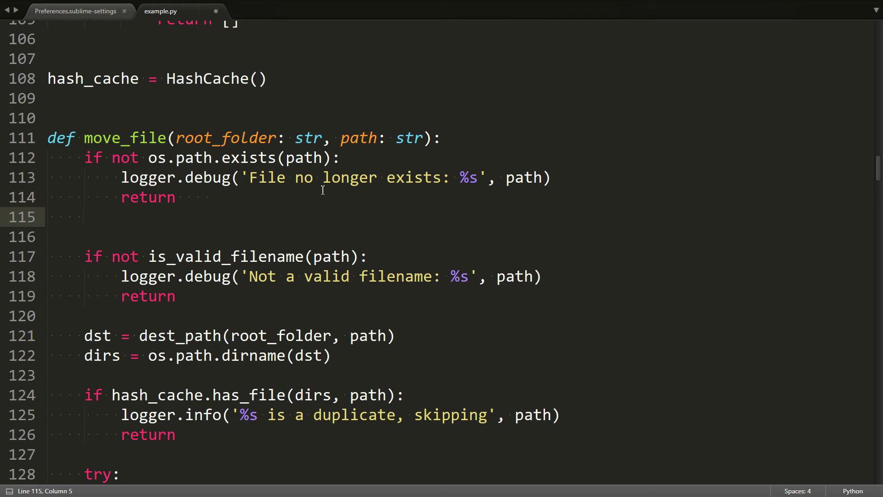
{"action": "key", "text": "ctrl+s"}
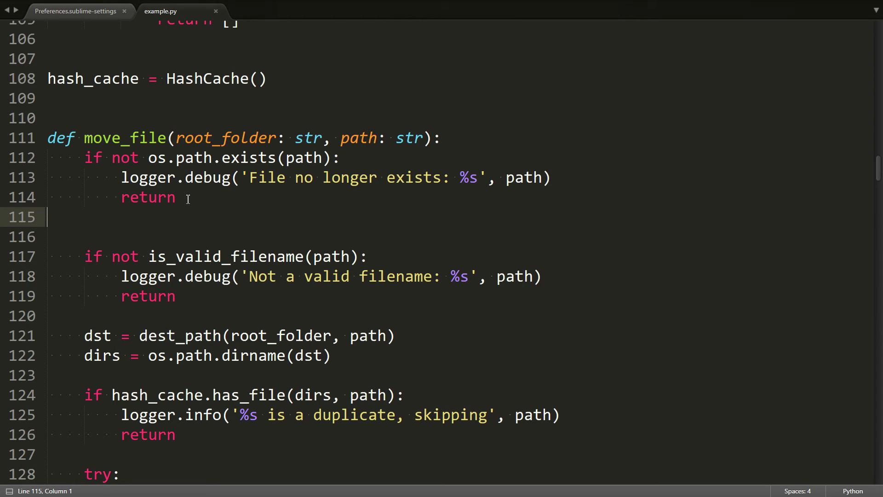
{"action": "mouse_move", "coordinate": [205, 213]}
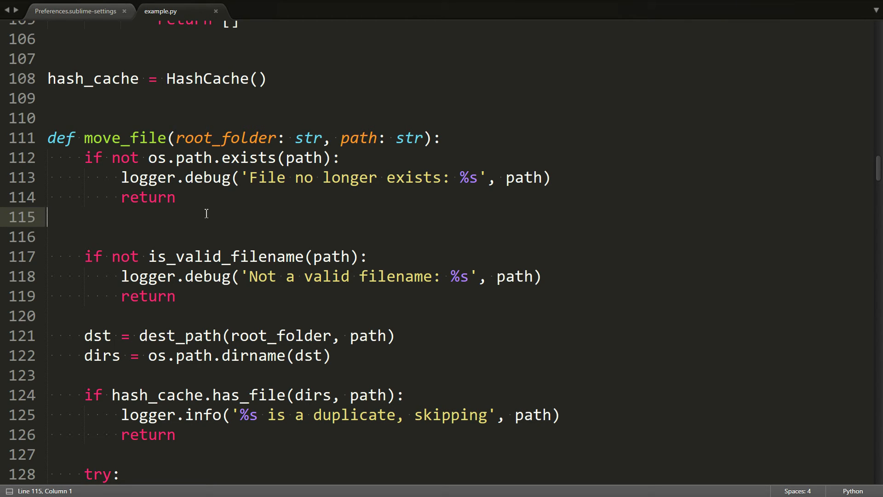
{"action": "mouse_move", "coordinate": [131, 225]}
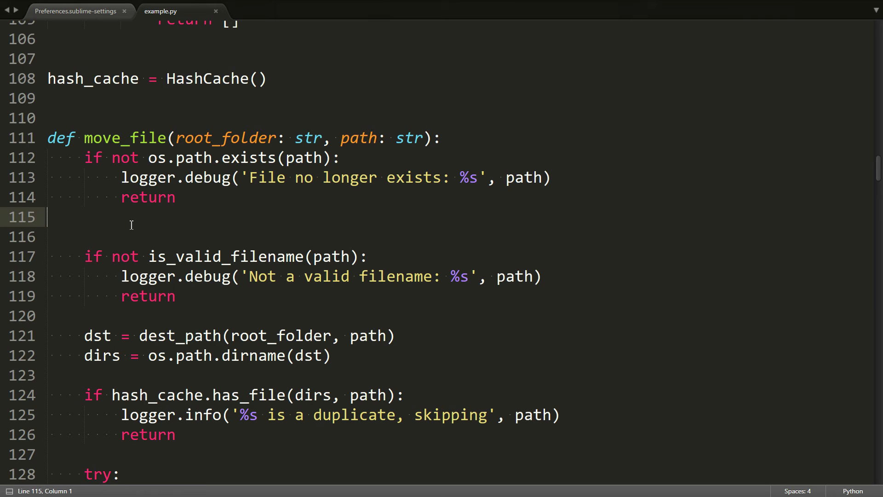
{"action": "mouse_move", "coordinate": [131, 122]}
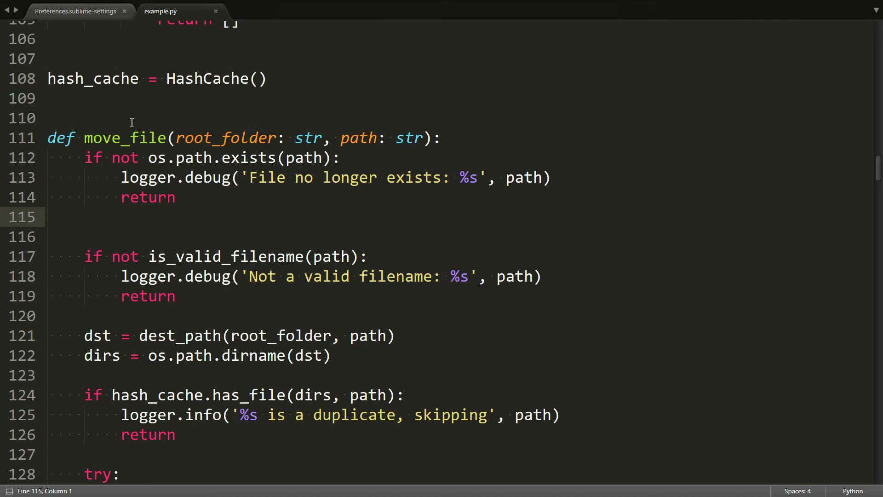
{"action": "mouse_move", "coordinate": [118, 94]}
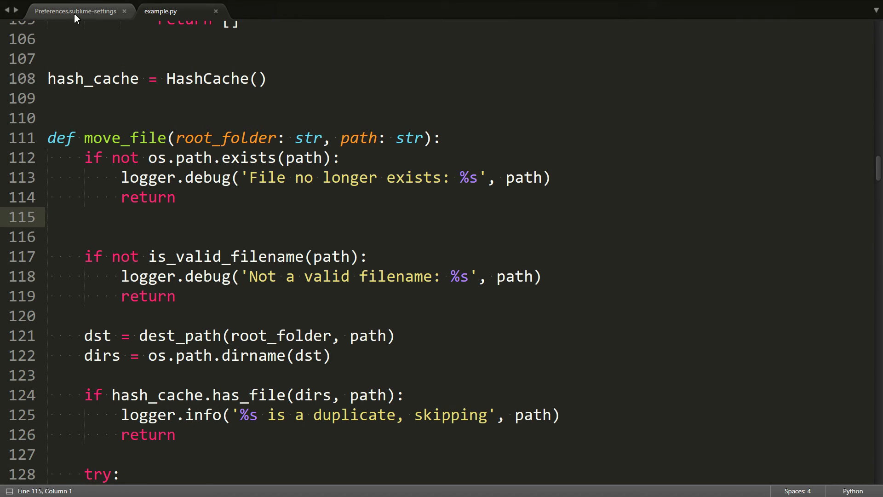
Highlight the ensure_newline_at_eof_on_save setting, then return to example.py
{"action": "left_click", "coordinate": [75, 11]}
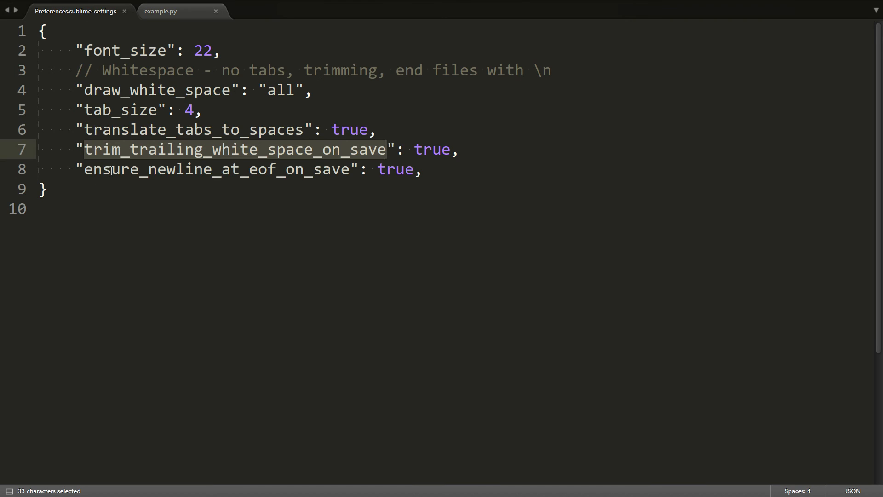
{"action": "left_click", "coordinate": [84, 169]}
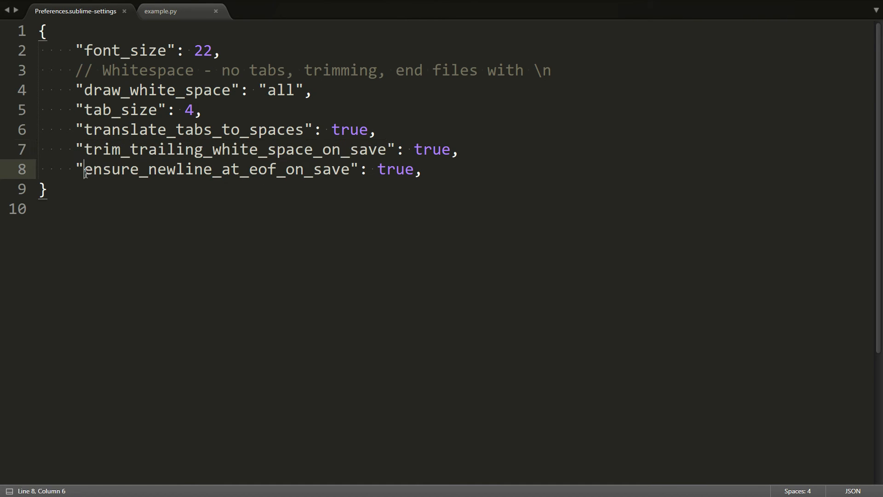
{"action": "left_click_drag", "start_coordinate": [85, 169], "coordinate": [338, 169]}
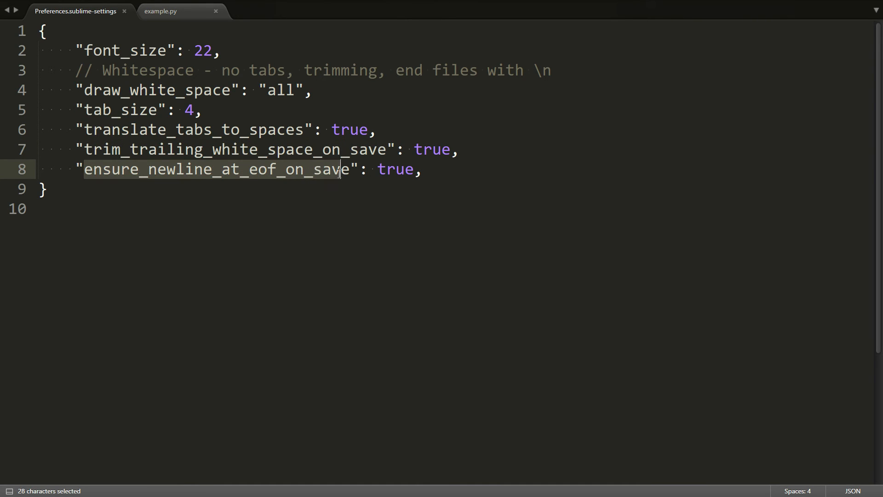
{"action": "key", "text": "shift+right"}
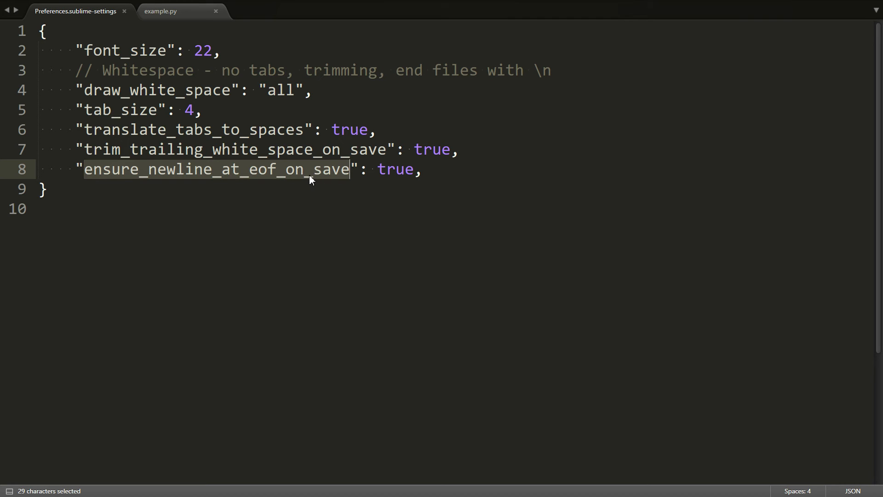
{"action": "left_click", "coordinate": [63, 23]}
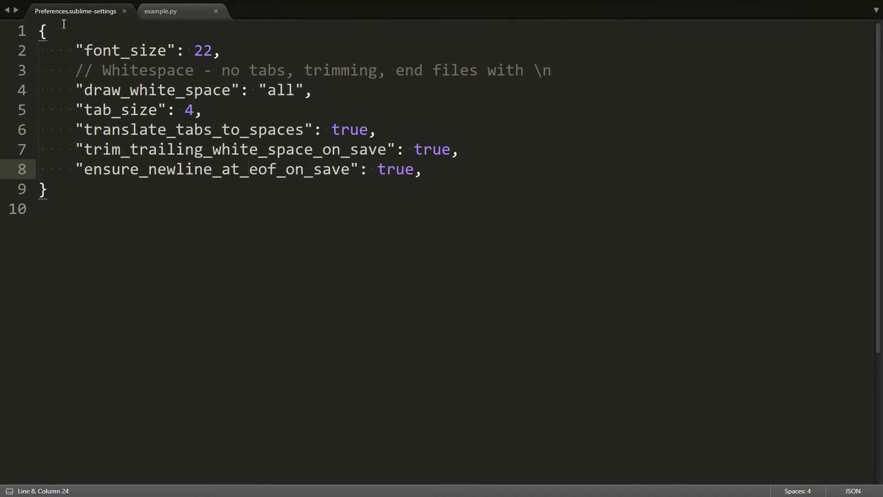
{"action": "left_click", "coordinate": [160, 11]}
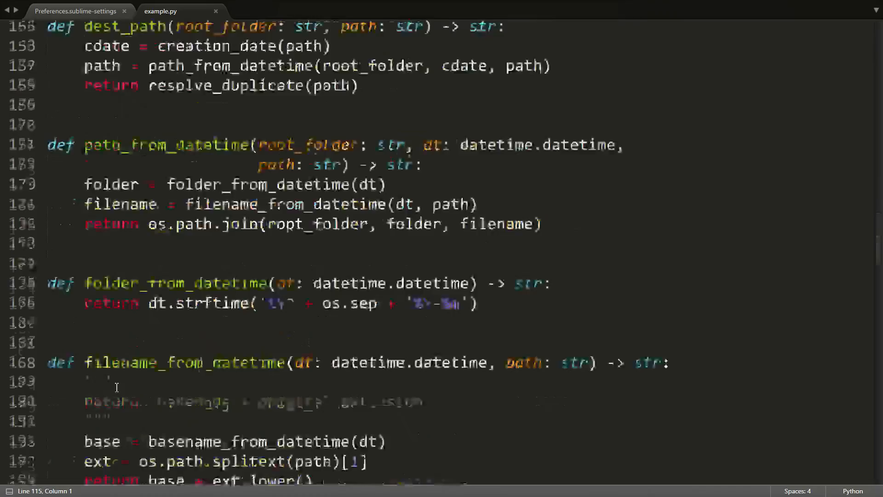
Jump to the end of example.py, showing the empty final line 343 after the main block
{"action": "scroll", "scroll_direction": "down", "scroll_amount": 3}
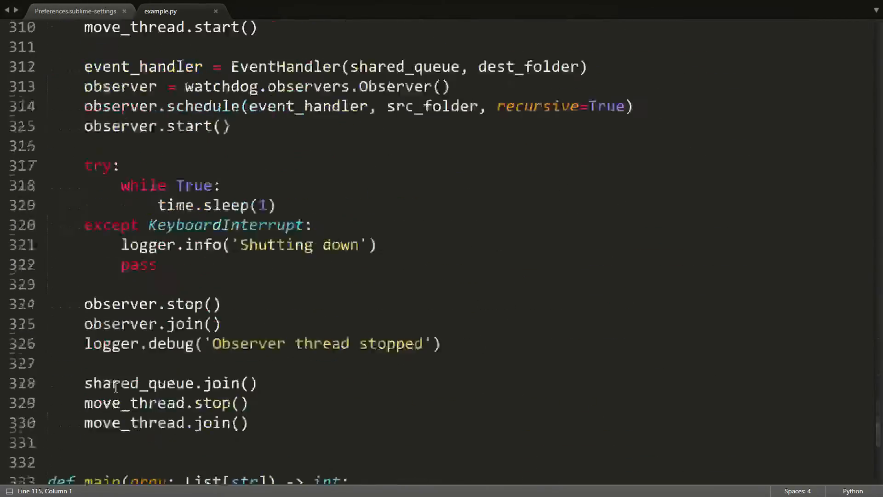
{"action": "scroll", "scroll_direction": "down", "scroll_amount": 3}
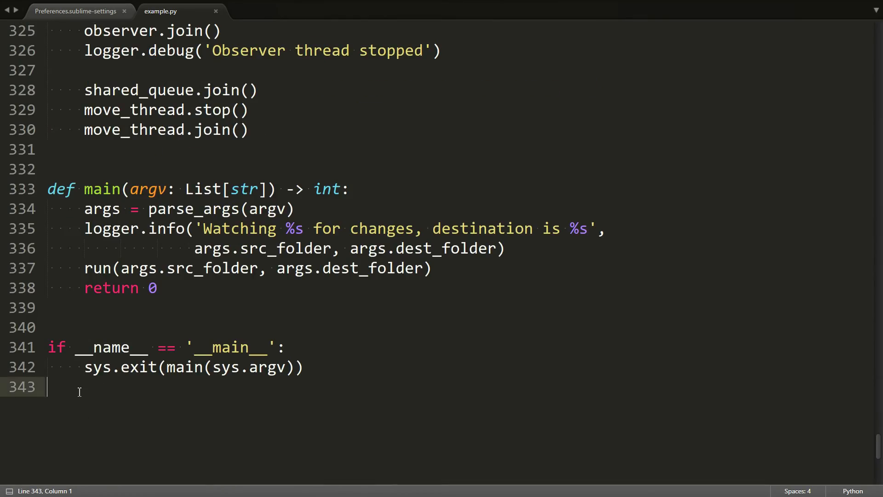
{"action": "key", "text": "Backspace"}
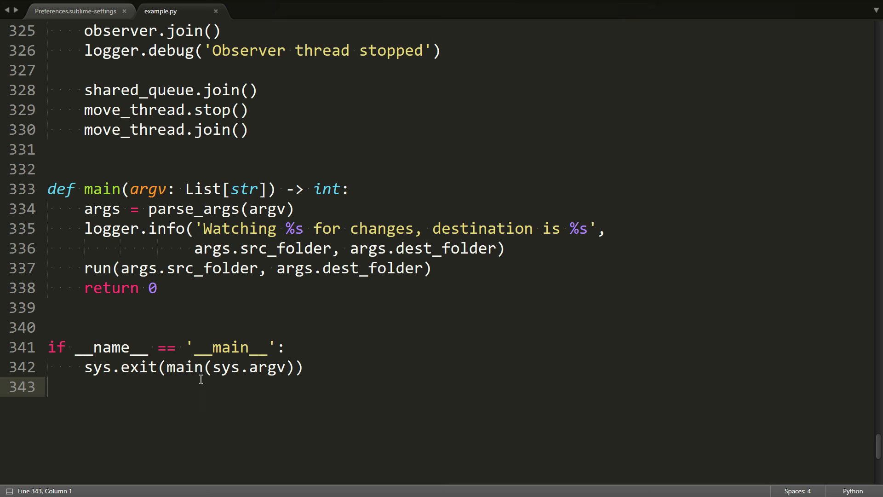
{"action": "mouse_move", "coordinate": [337, 393]}
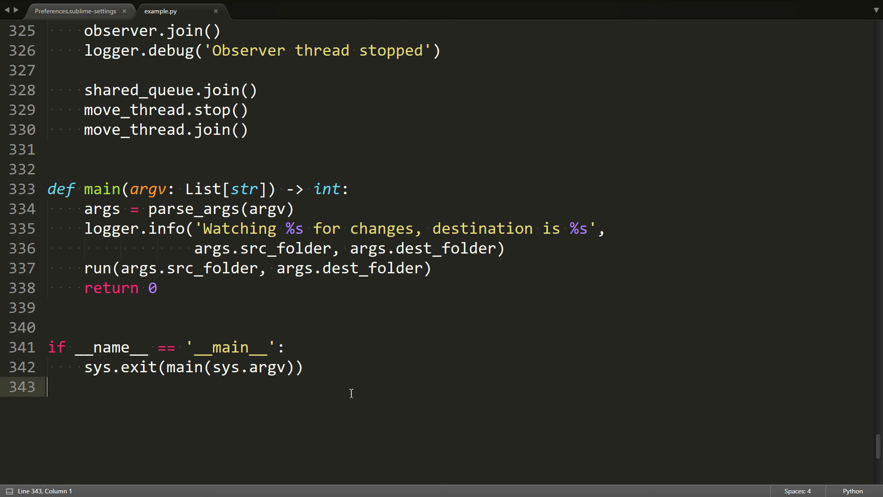
{"action": "mouse_move", "coordinate": [320, 387]}
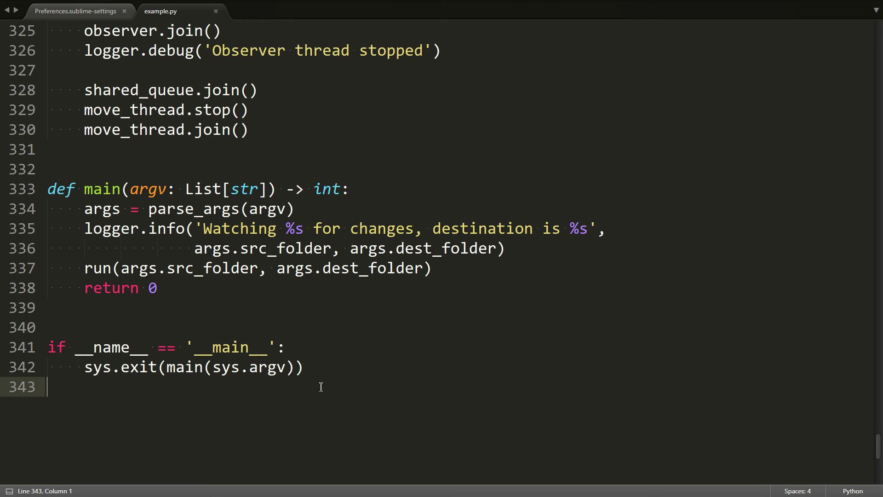
{"action": "mouse_move", "coordinate": [72, 387]}
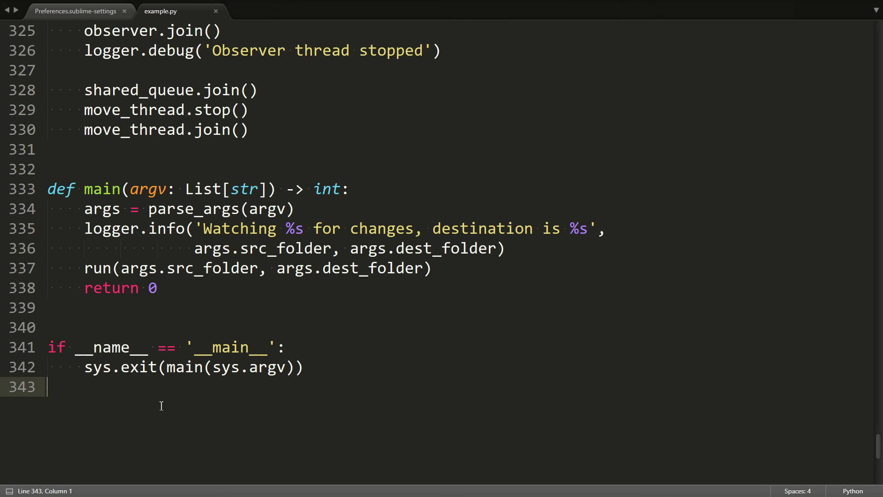
{"action": "mouse_move", "coordinate": [389, 264]}
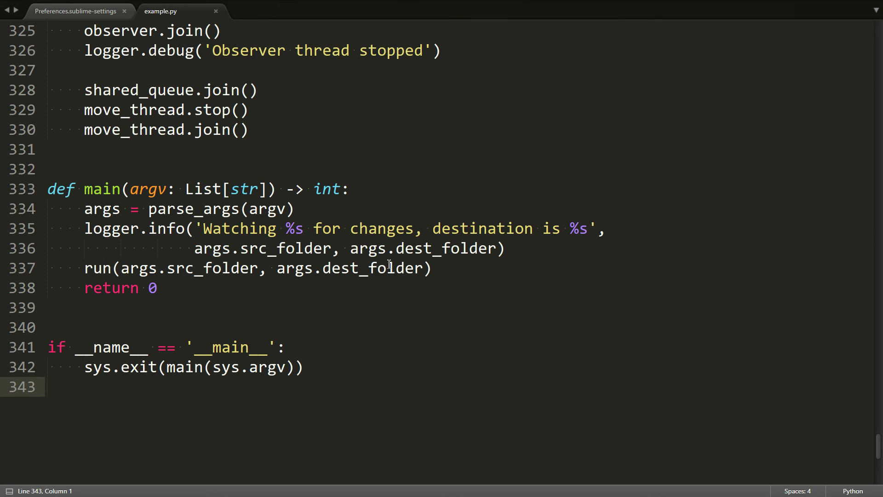
Return to the preferences file to show the five whitespace settings on lines 4-8
{"action": "left_click", "coordinate": [76, 10]}
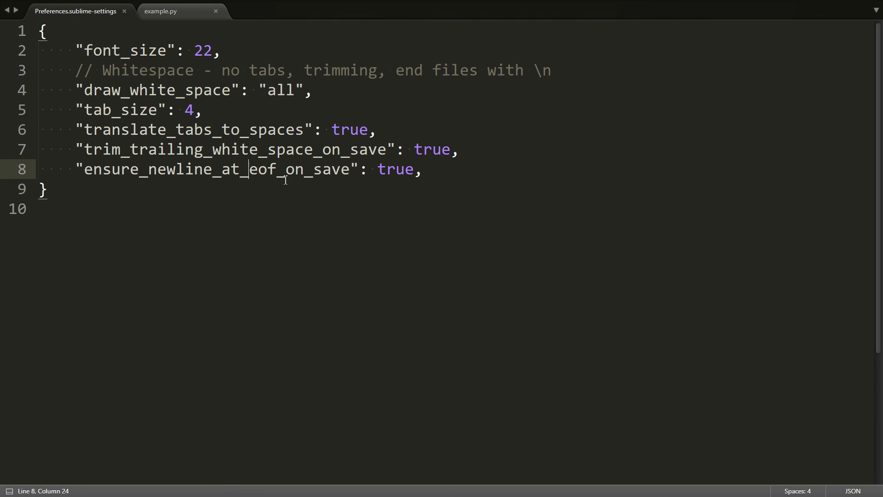
{"action": "left_click", "coordinate": [161, 10]}
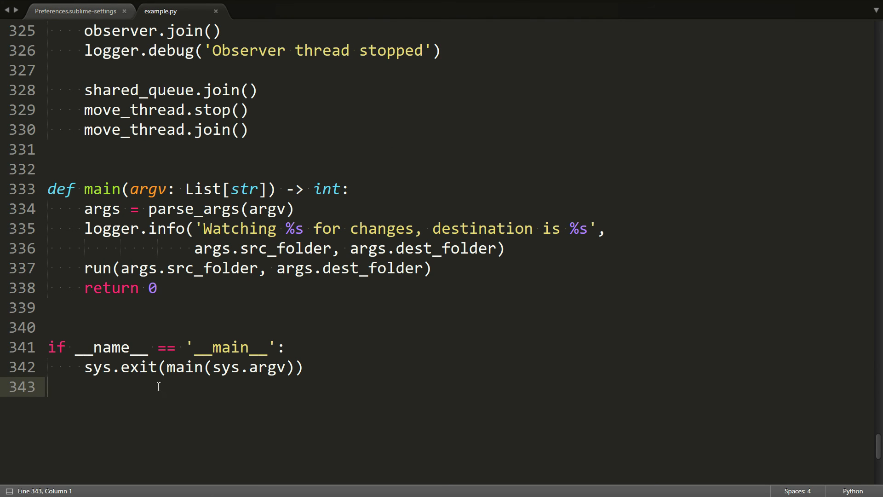
{"action": "mouse_move", "coordinate": [334, 364]}
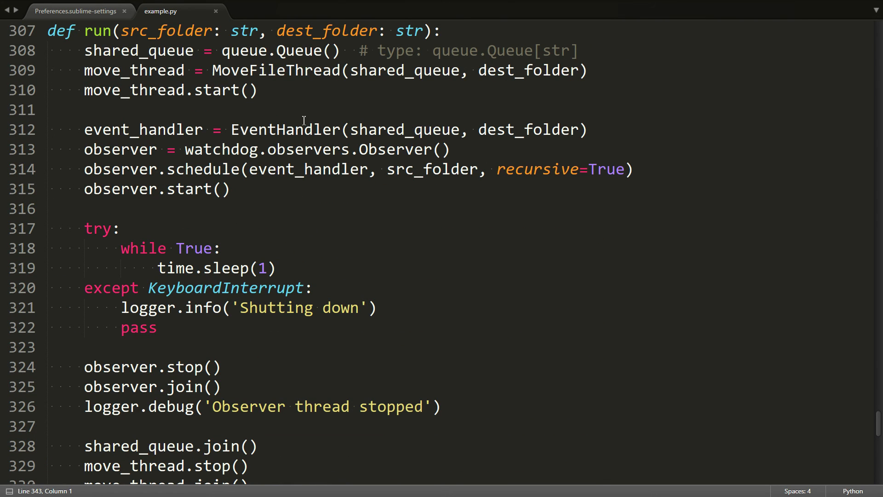
{"action": "left_click", "coordinate": [76, 11]}
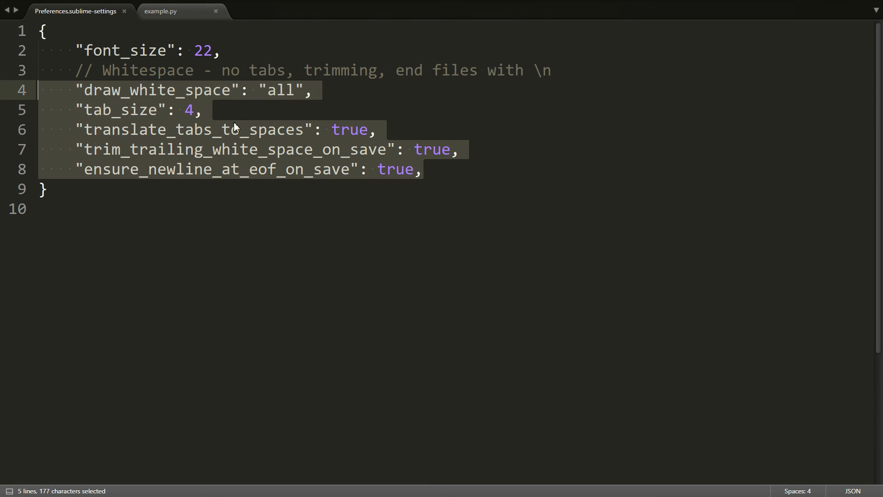
{"action": "mouse_move", "coordinate": [73, 139]}
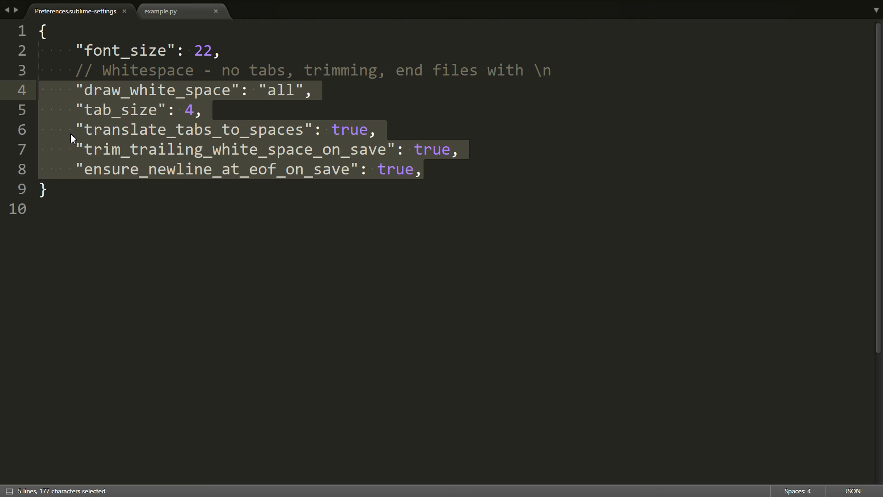